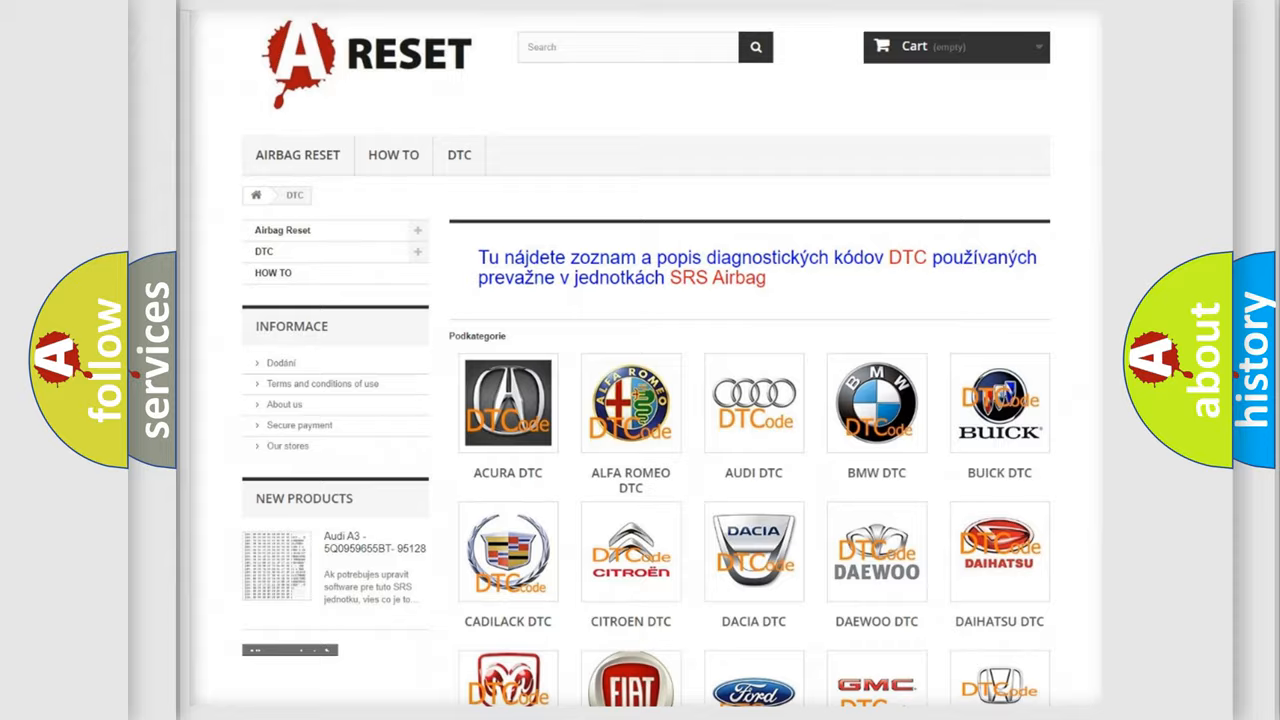
Open Toyota from the DTC brand grid and browse its airbag trouble code list.
{"action": "scroll", "scroll_direction": "down", "scroll_amount": 3}
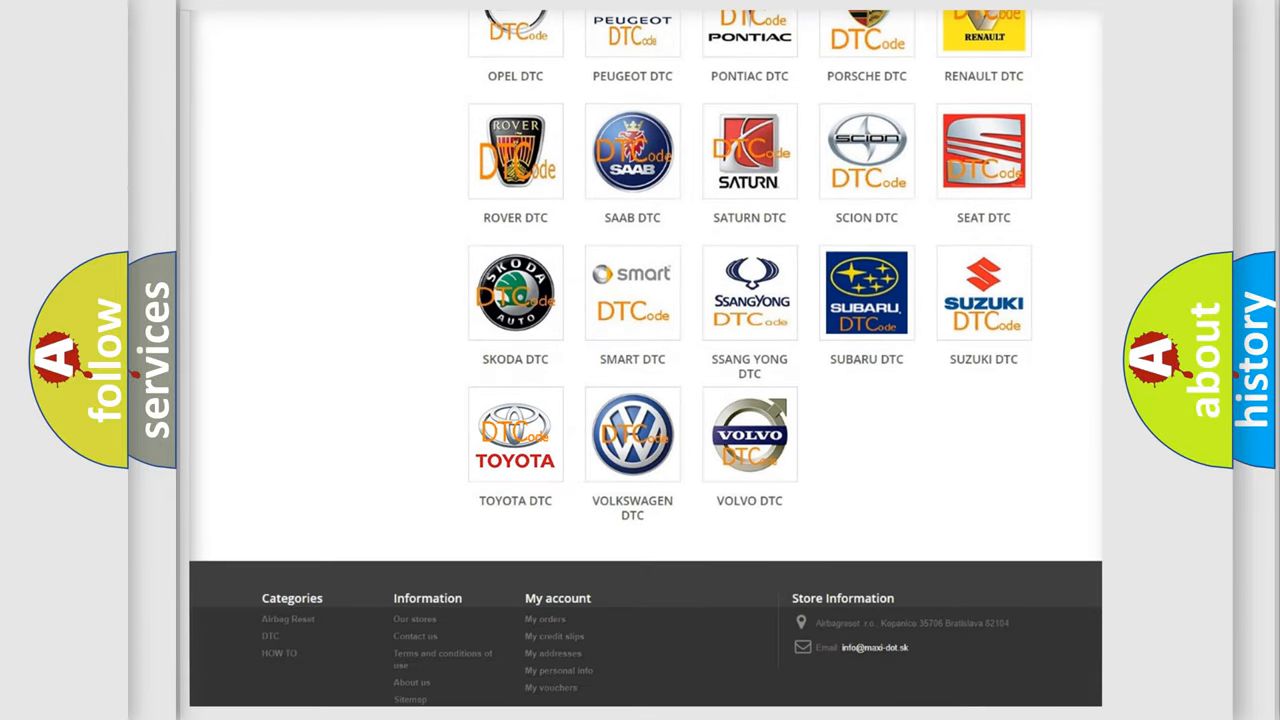
{"action": "left_click", "coordinate": [515, 434]}
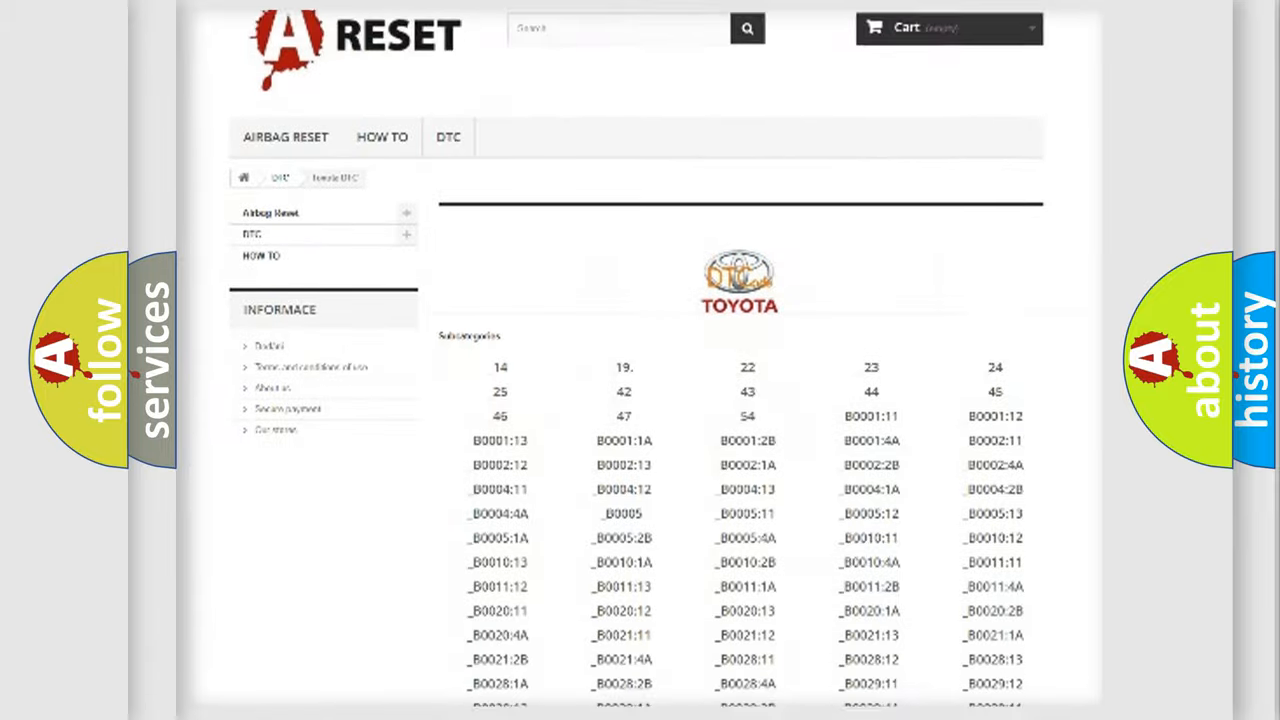
{"action": "scroll", "scroll_direction": "down", "scroll_amount": 3}
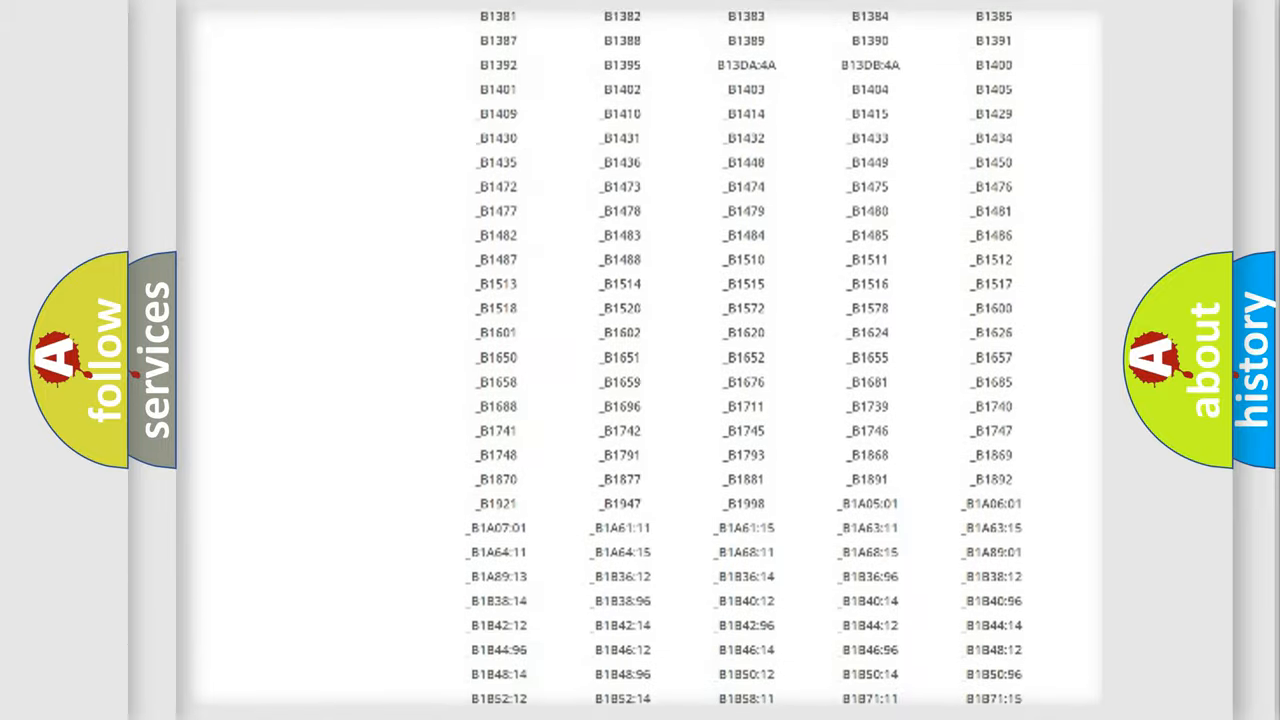